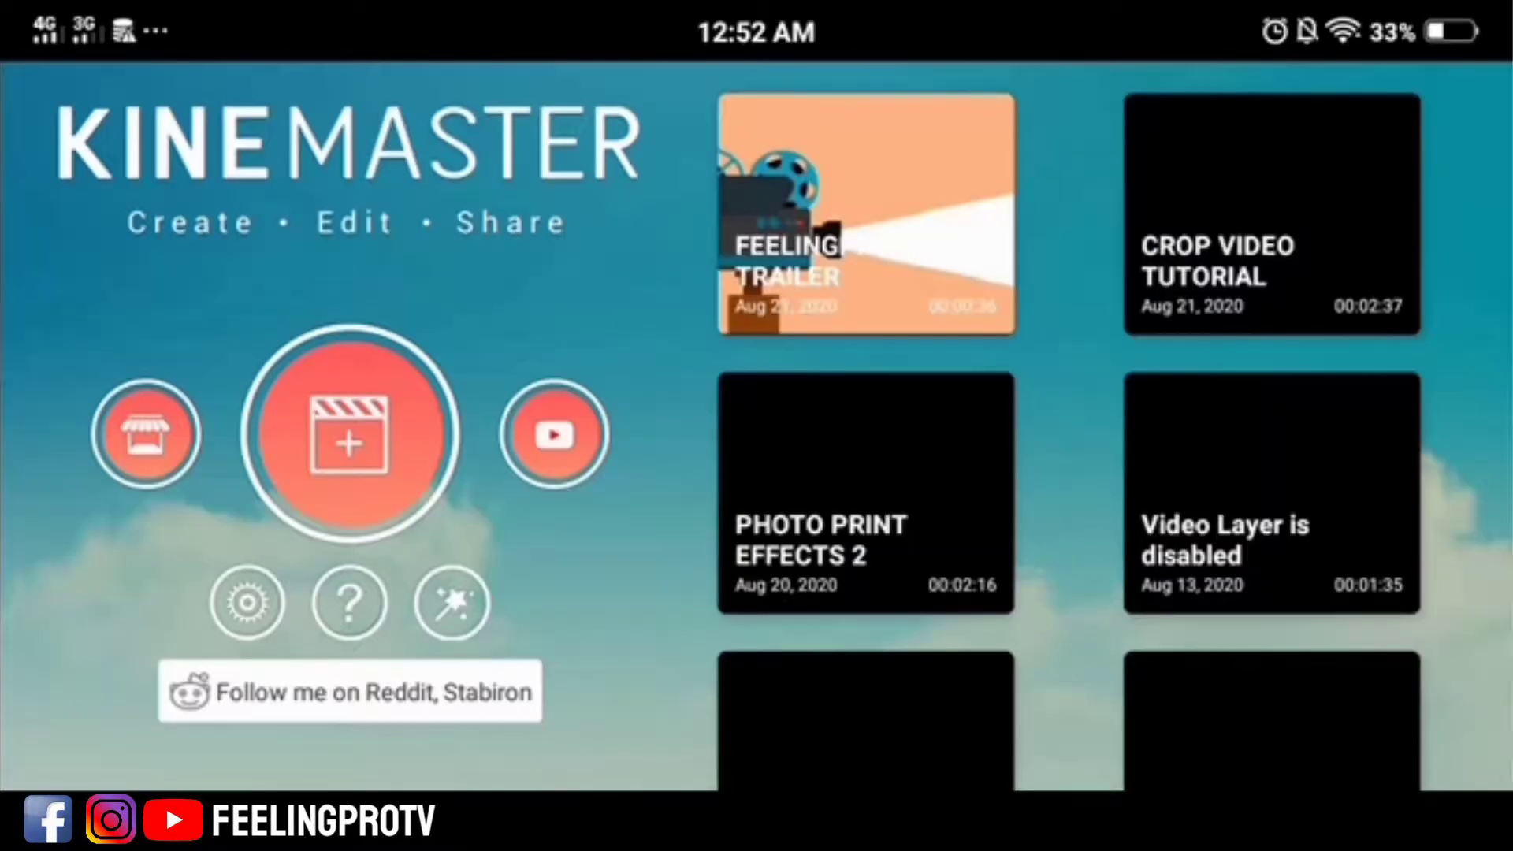
Create a new empty project and add the FEEL LIKE A PRO clip from Media to its timeline.
click(347, 435)
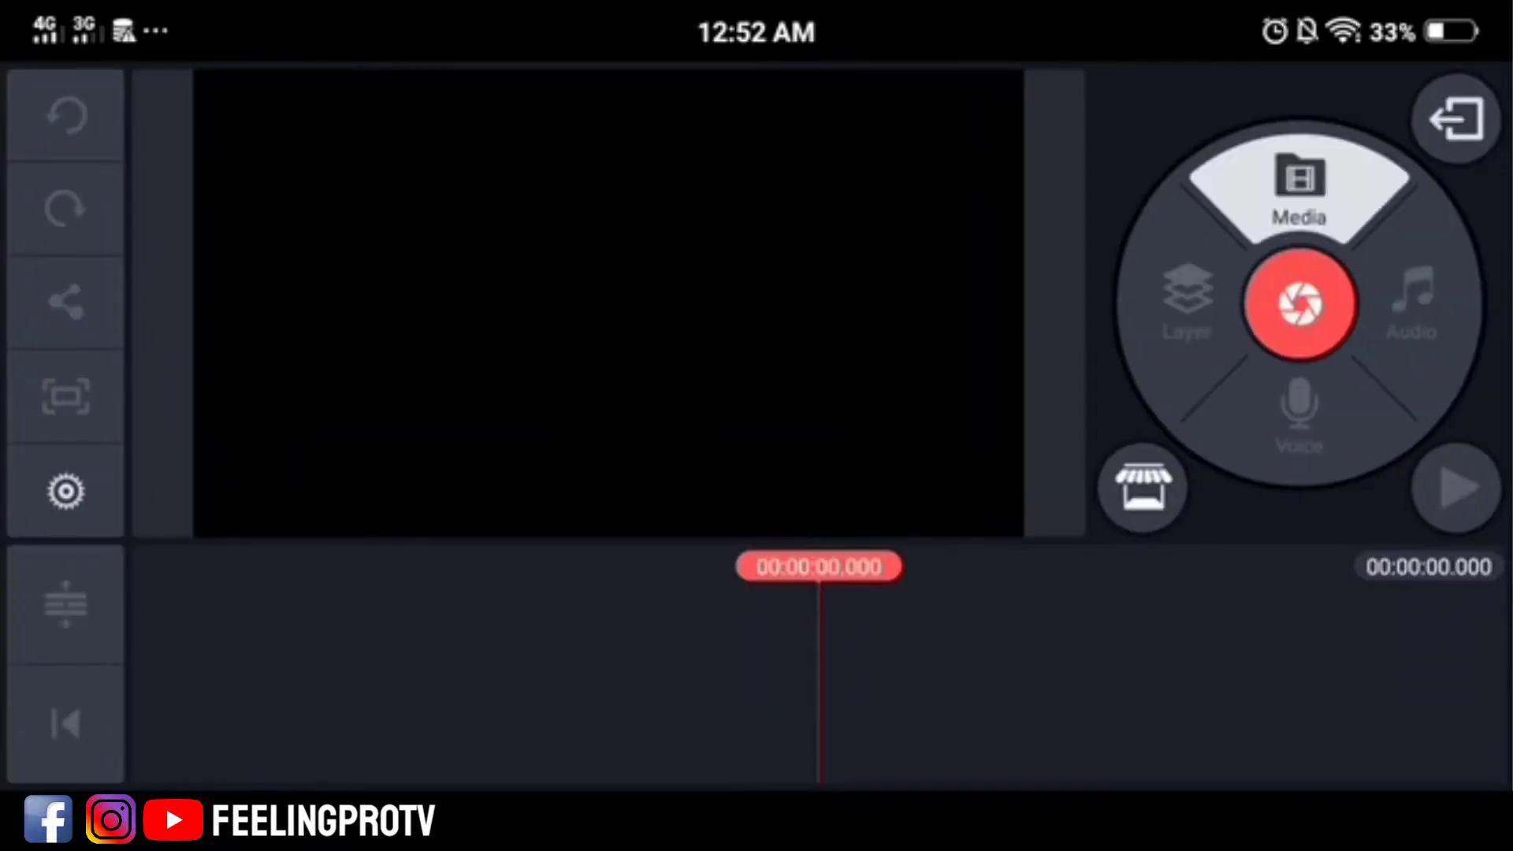
click(1298, 188)
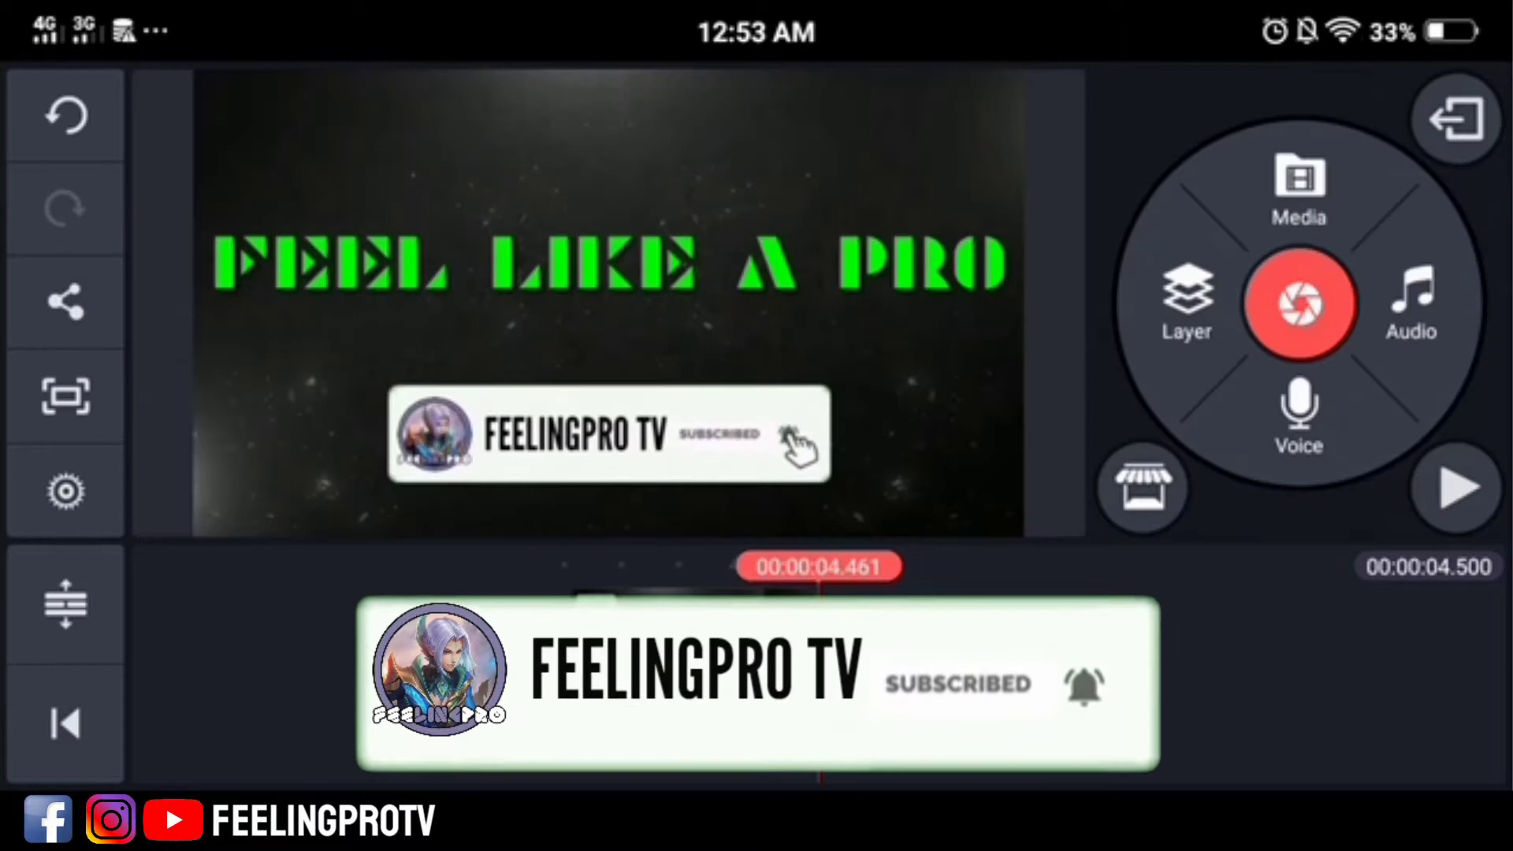
click(65, 301)
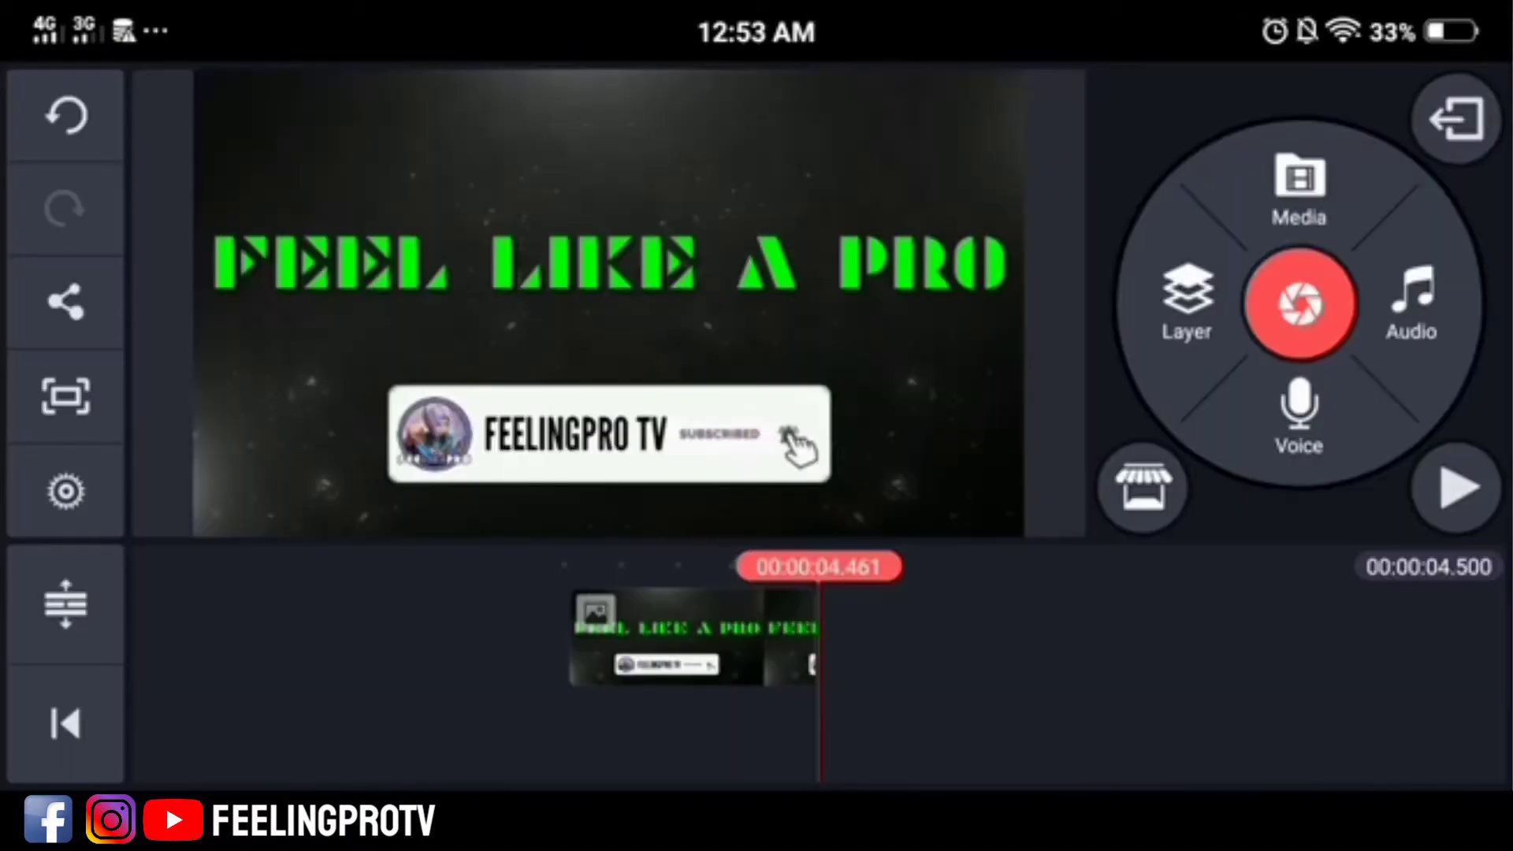
Leave the project and reach Device Capability Information from the app settings.
click(1456, 118)
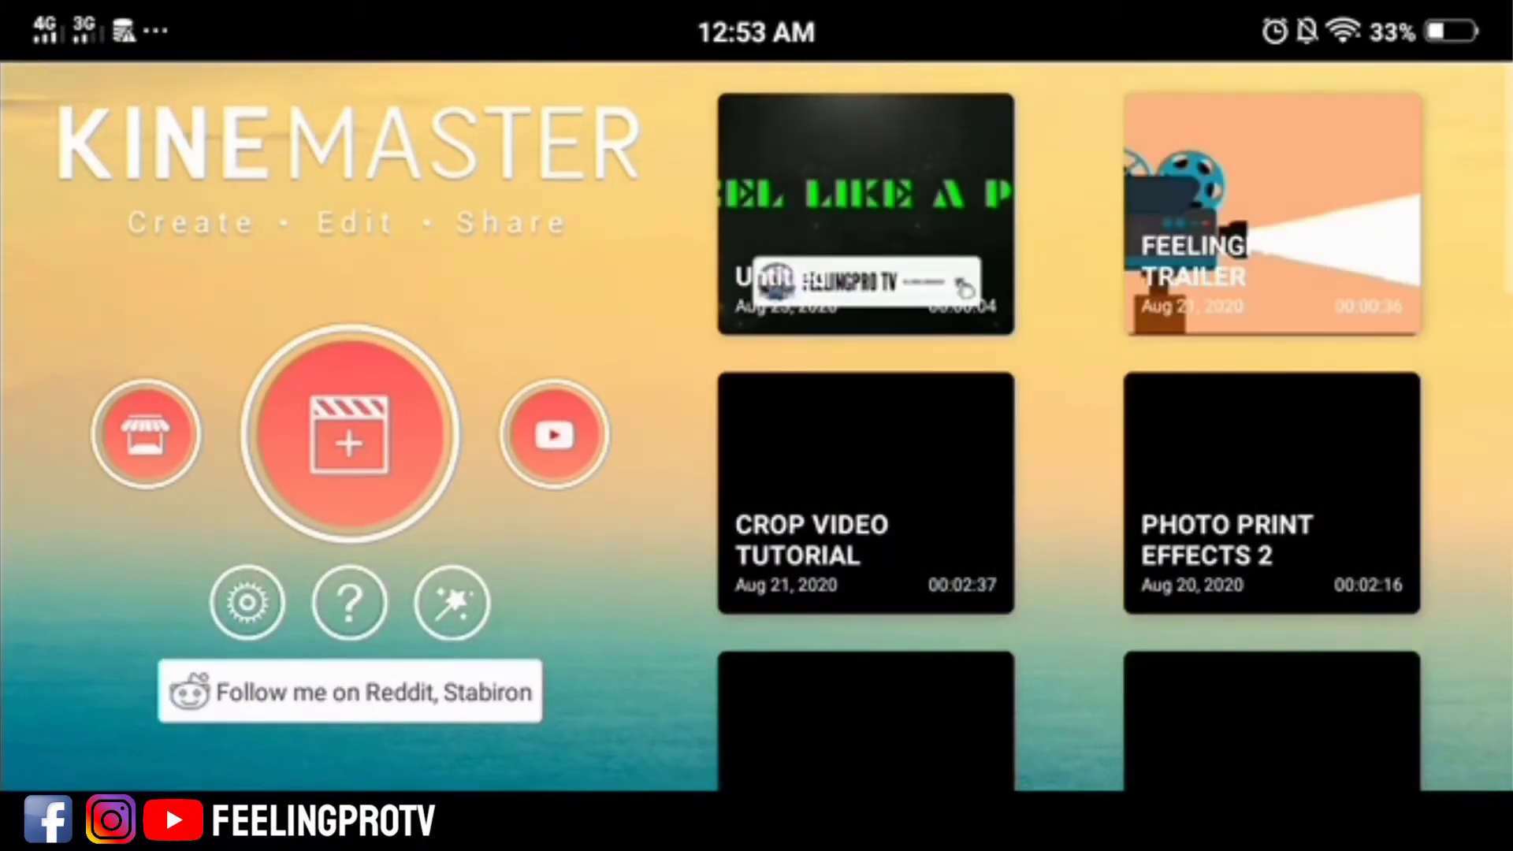
click(247, 602)
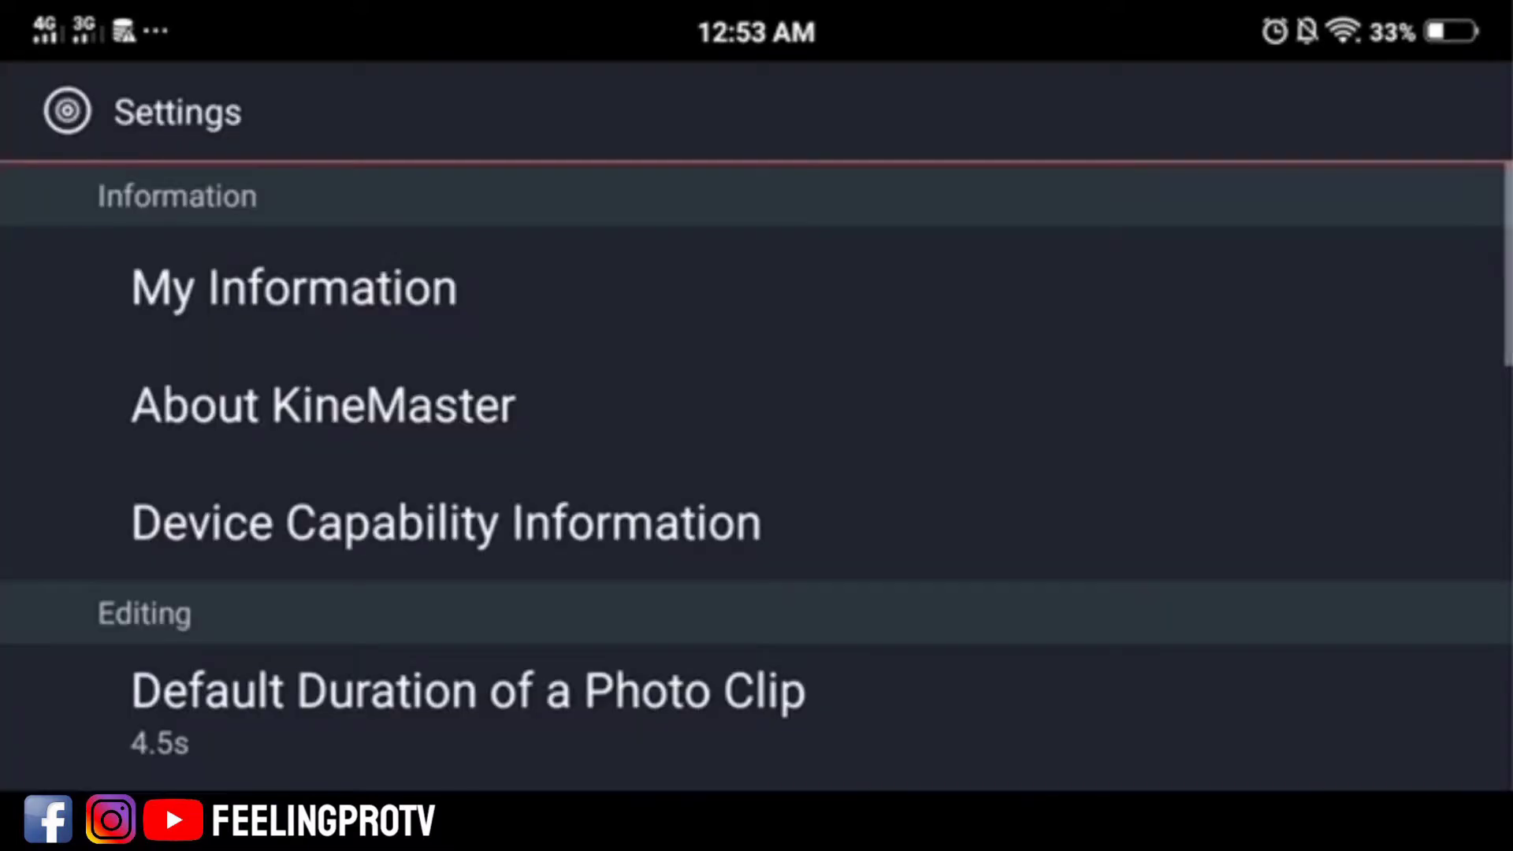
click(445, 523)
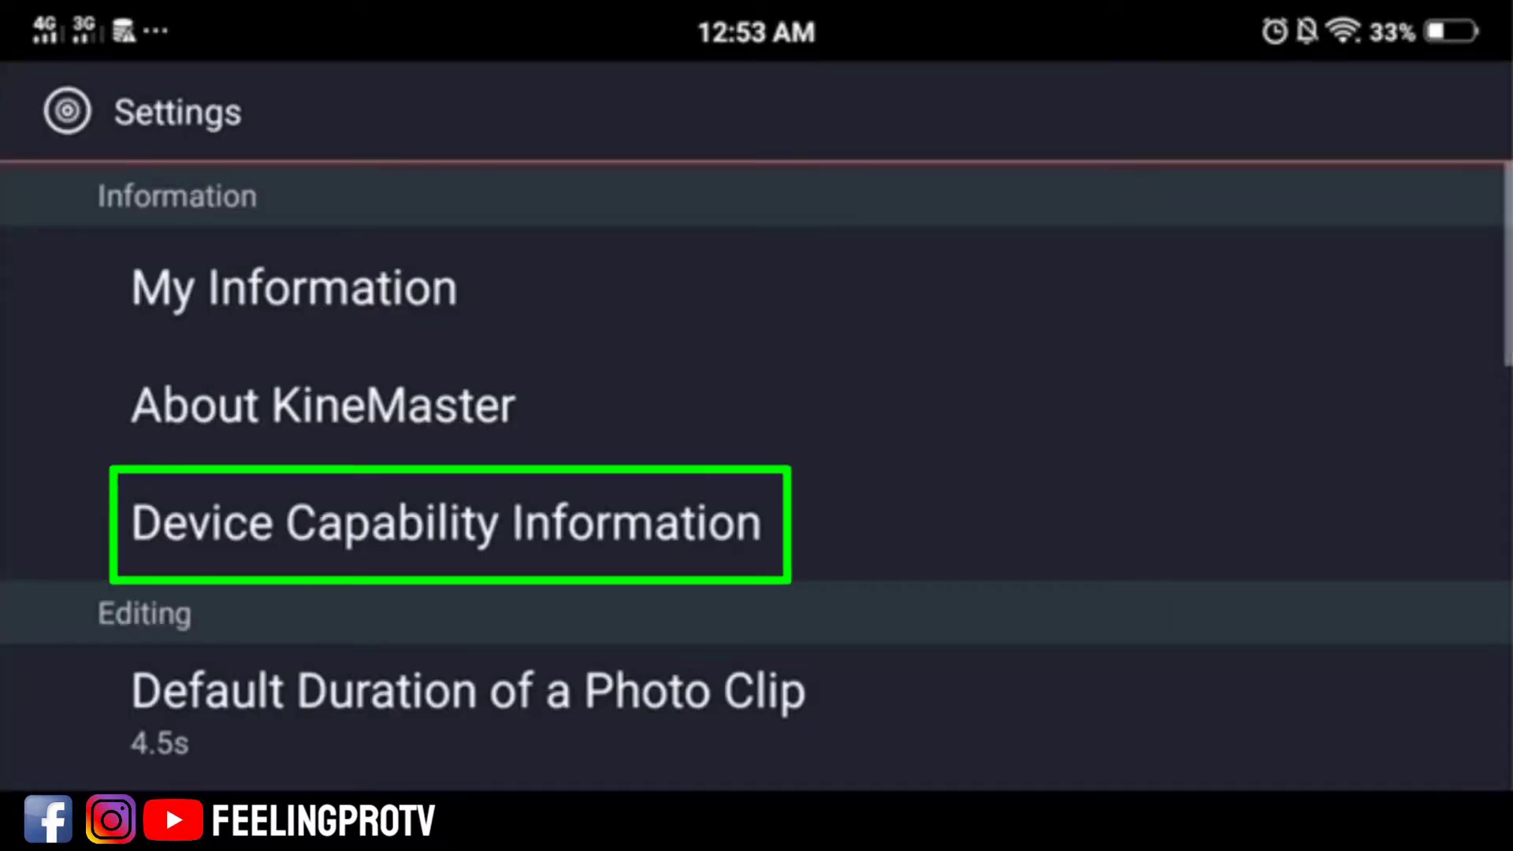
click(449, 523)
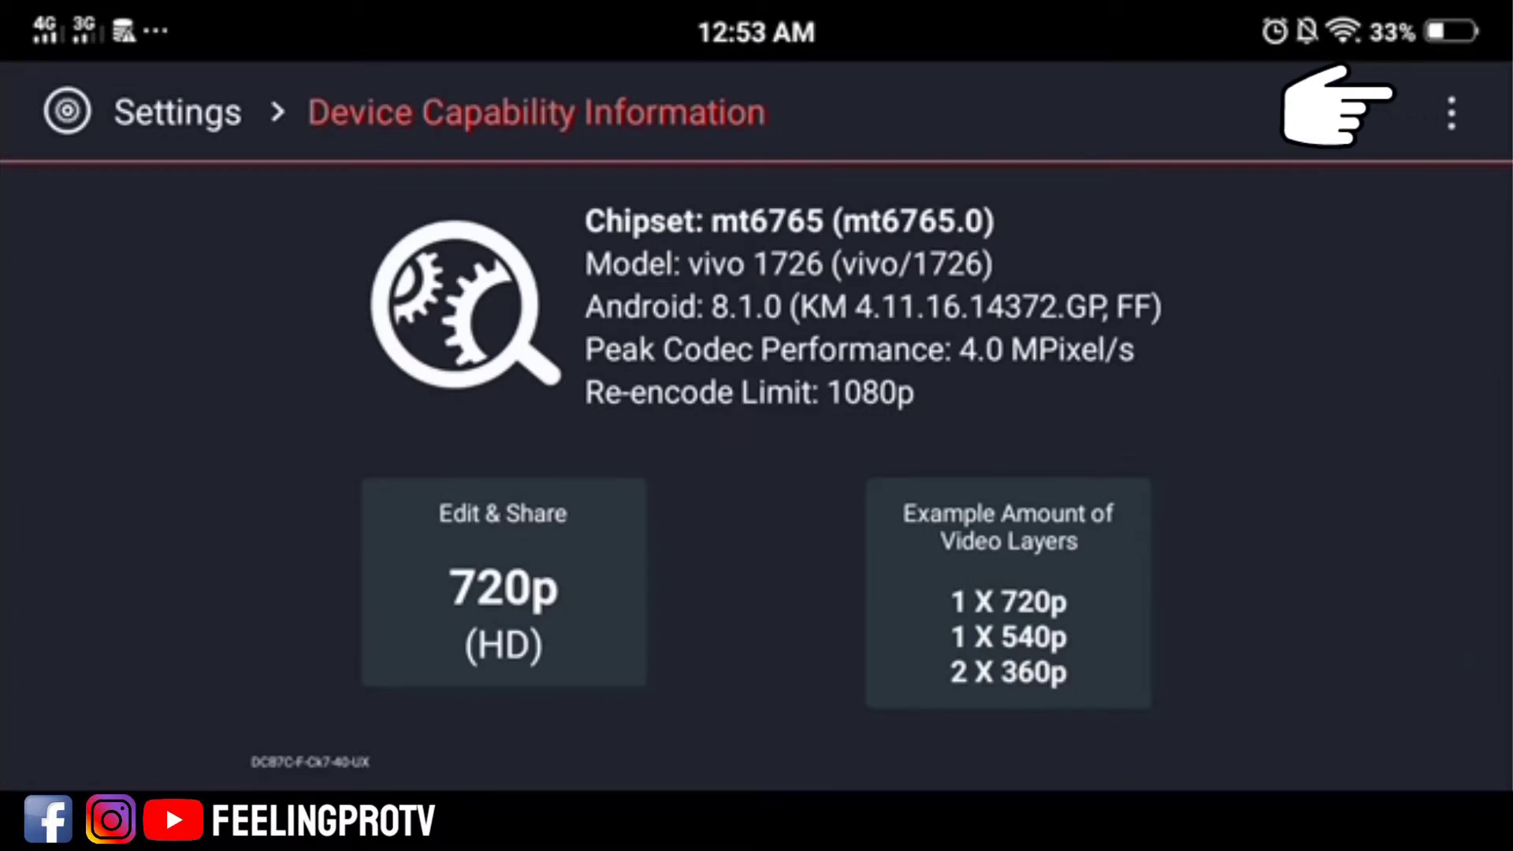
Choose High Resolution from the three-dot menu so editing reports 1080p (FHD).
click(1452, 112)
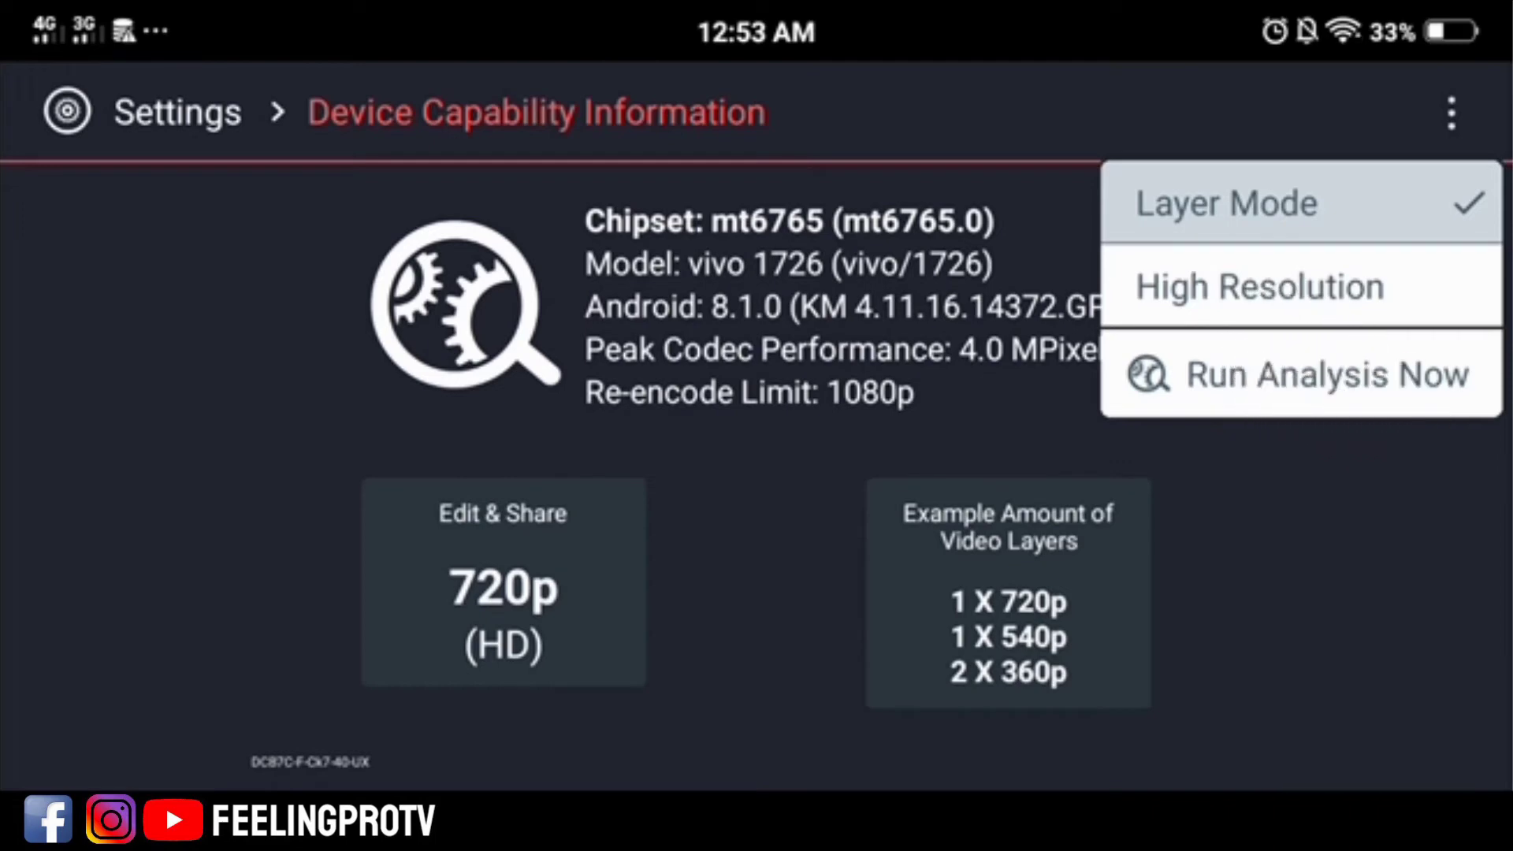
click(1257, 285)
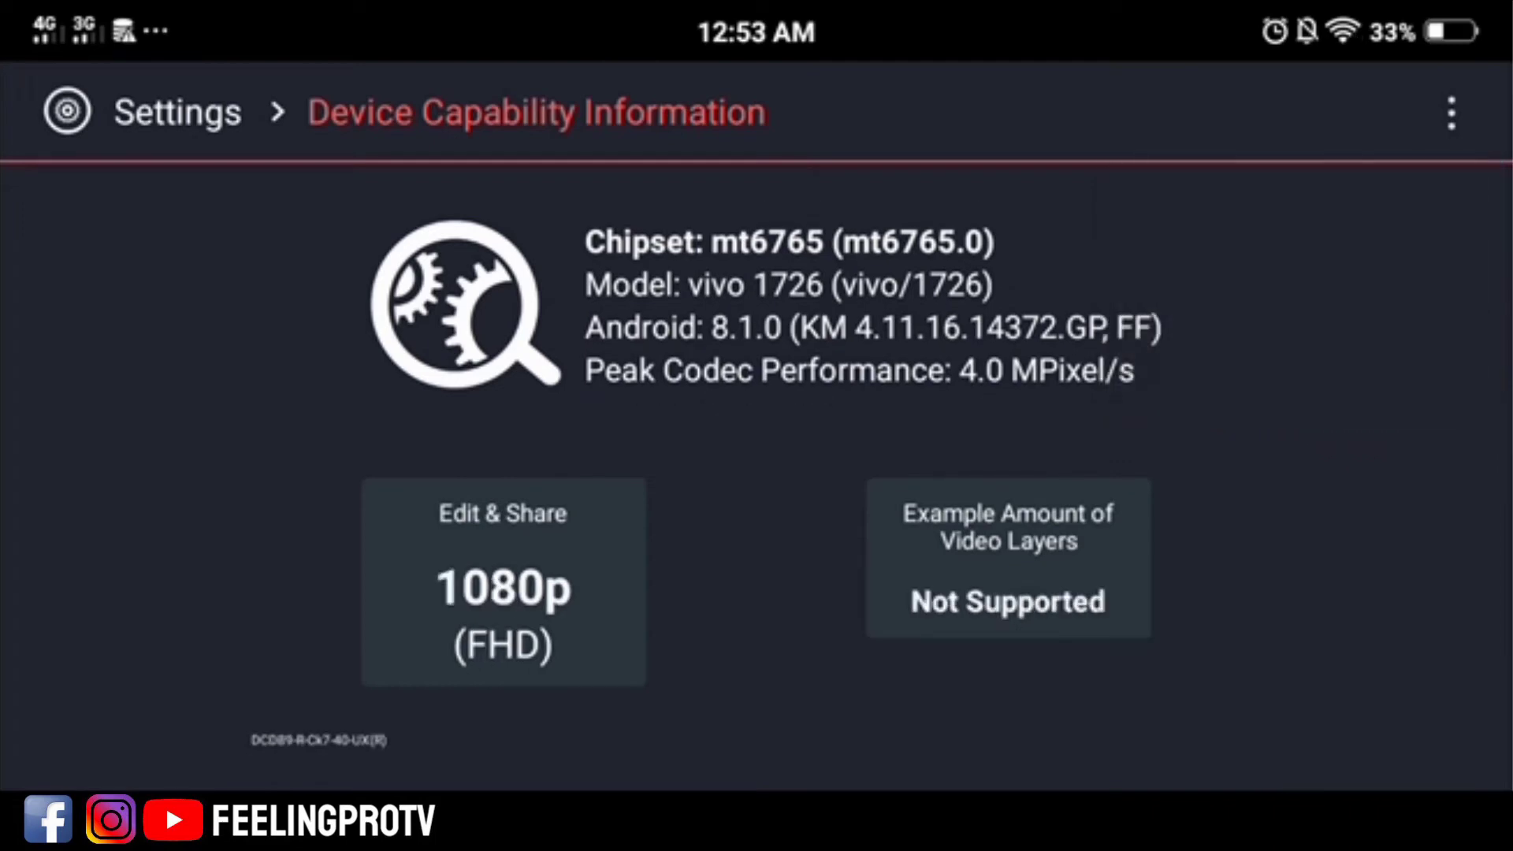
Enable Unlimited Video Layer Mode in Advanced and Experimental Settings, accepting both Continue Anyway warnings.
click(501, 581)
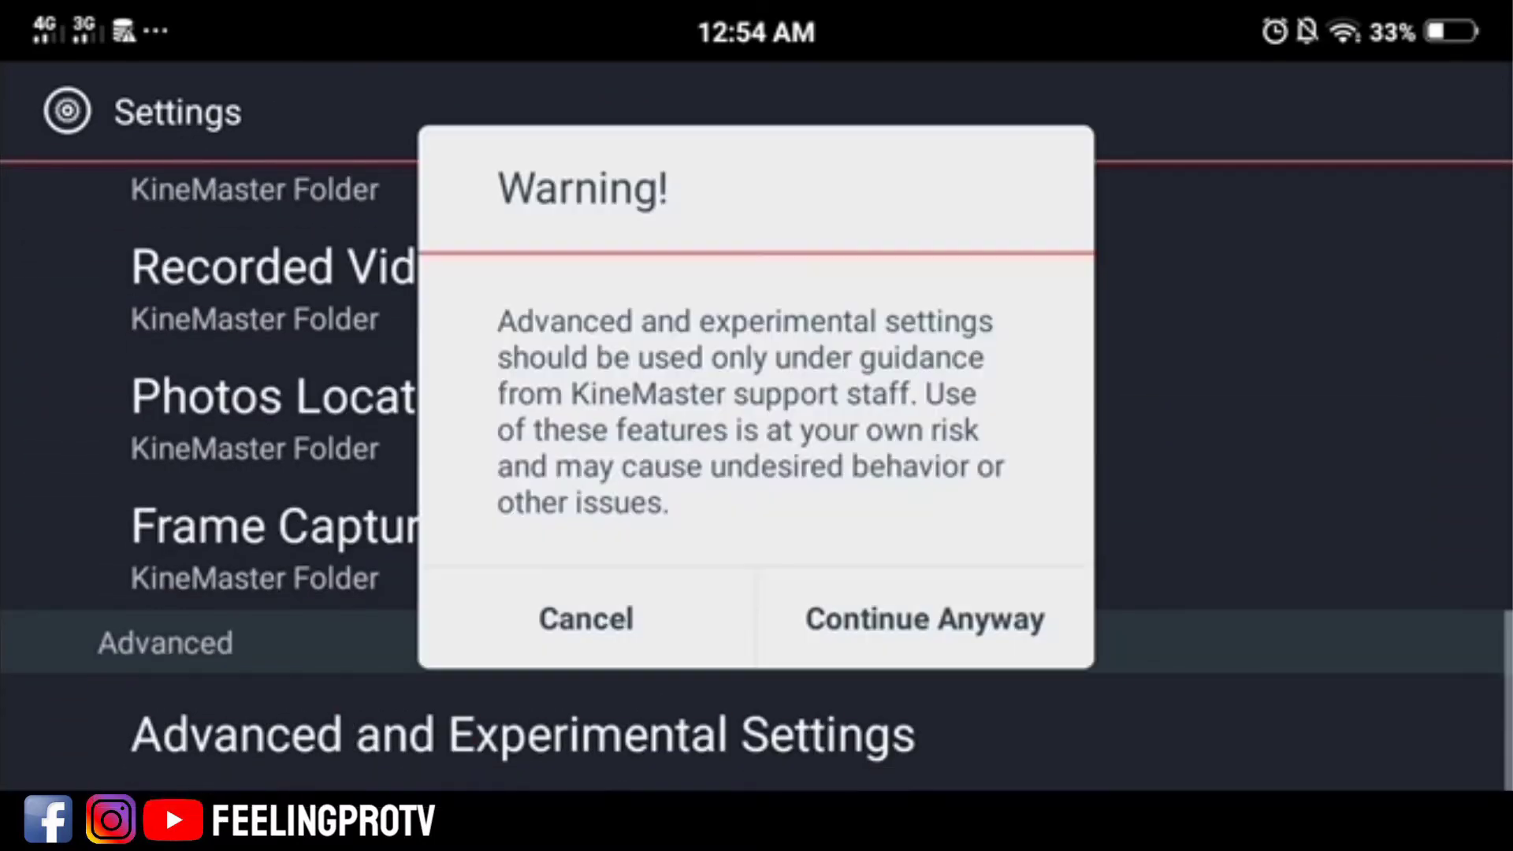
click(922, 618)
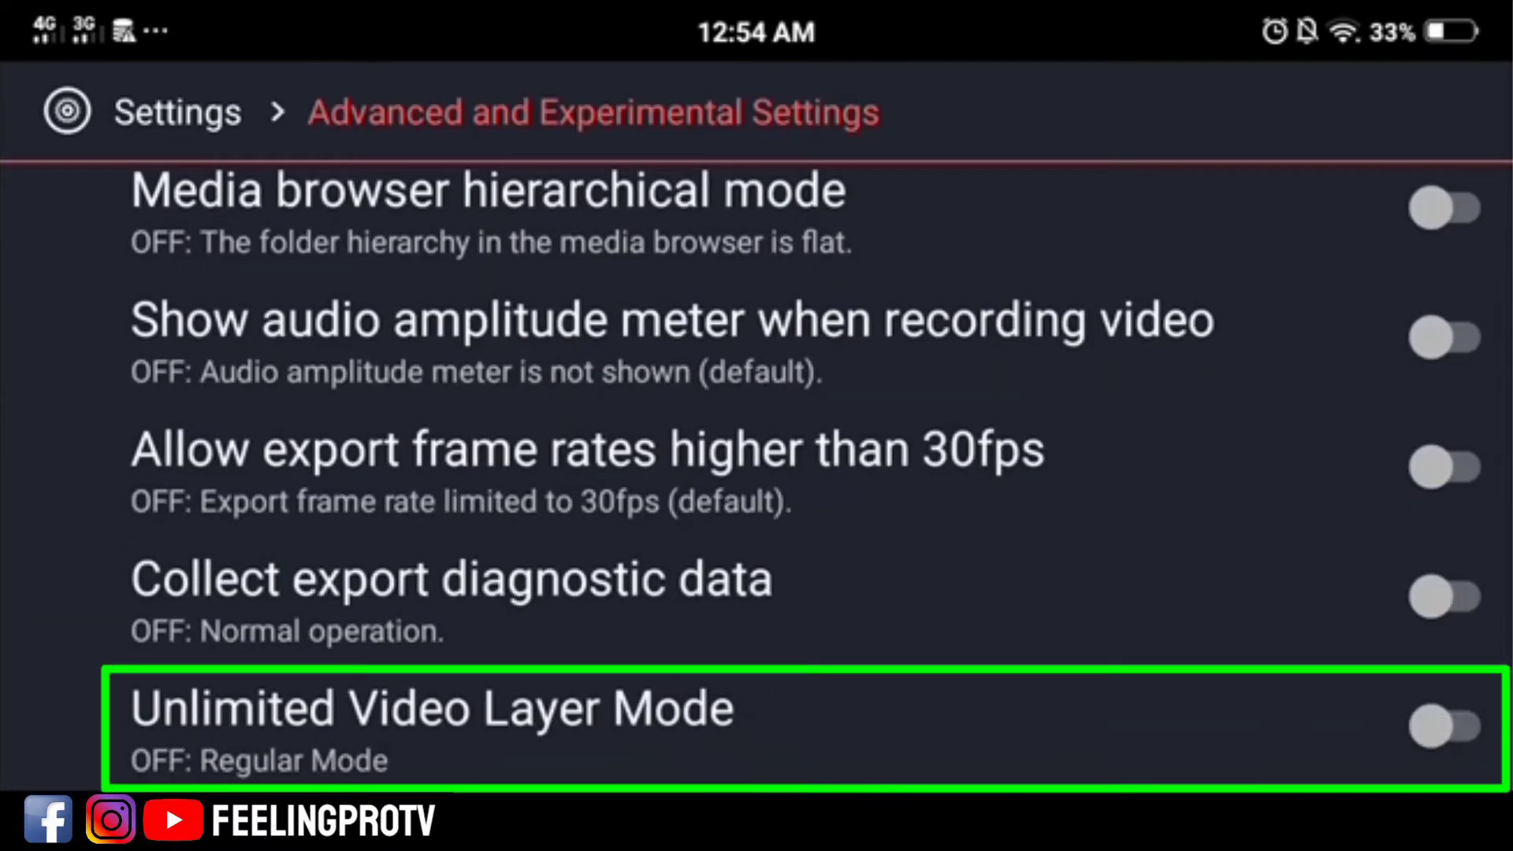
click(1445, 726)
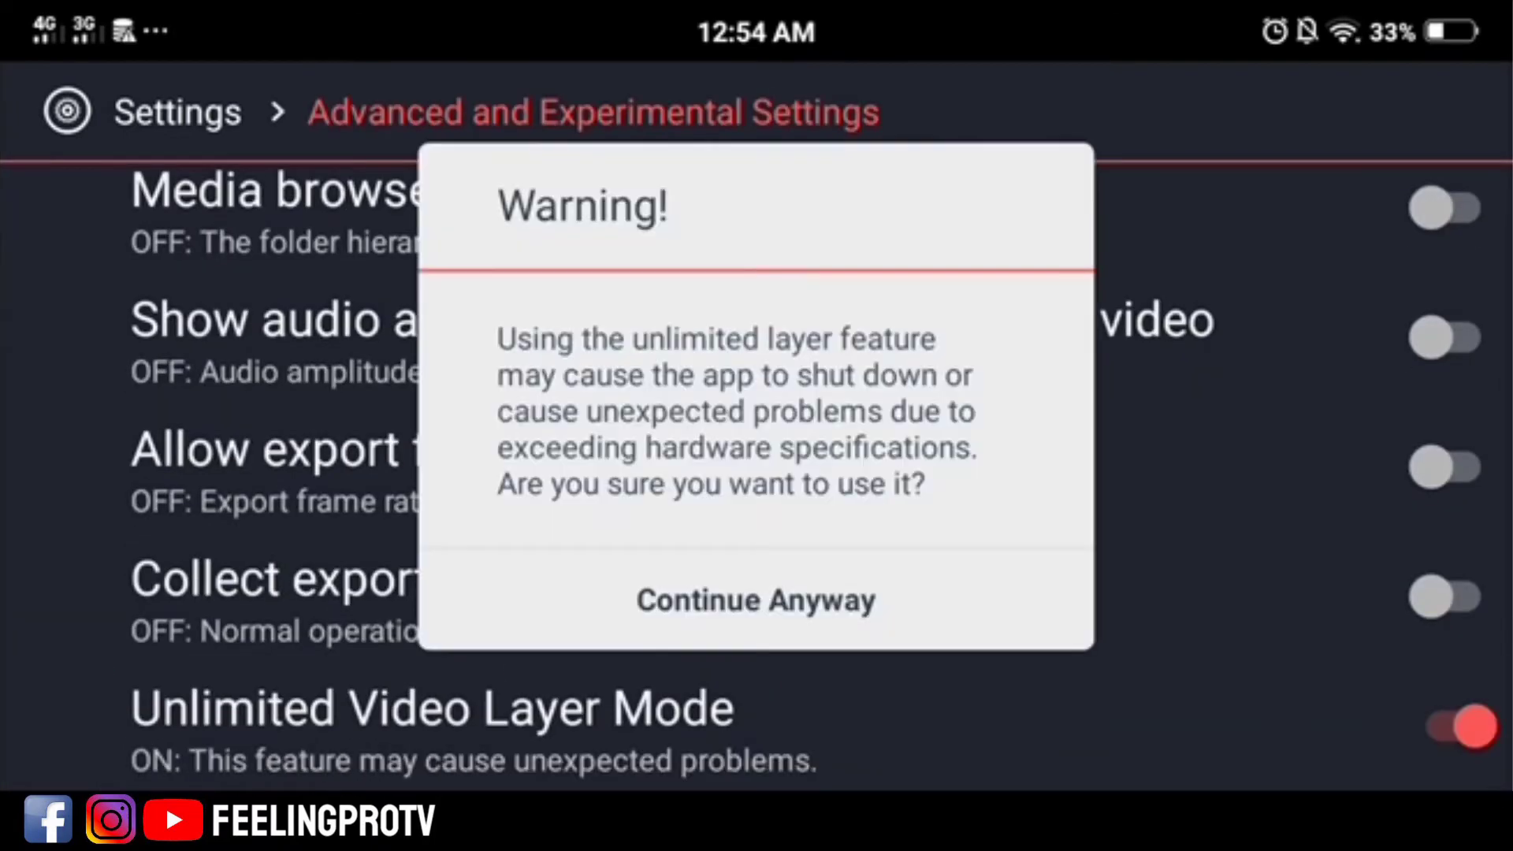
click(755, 599)
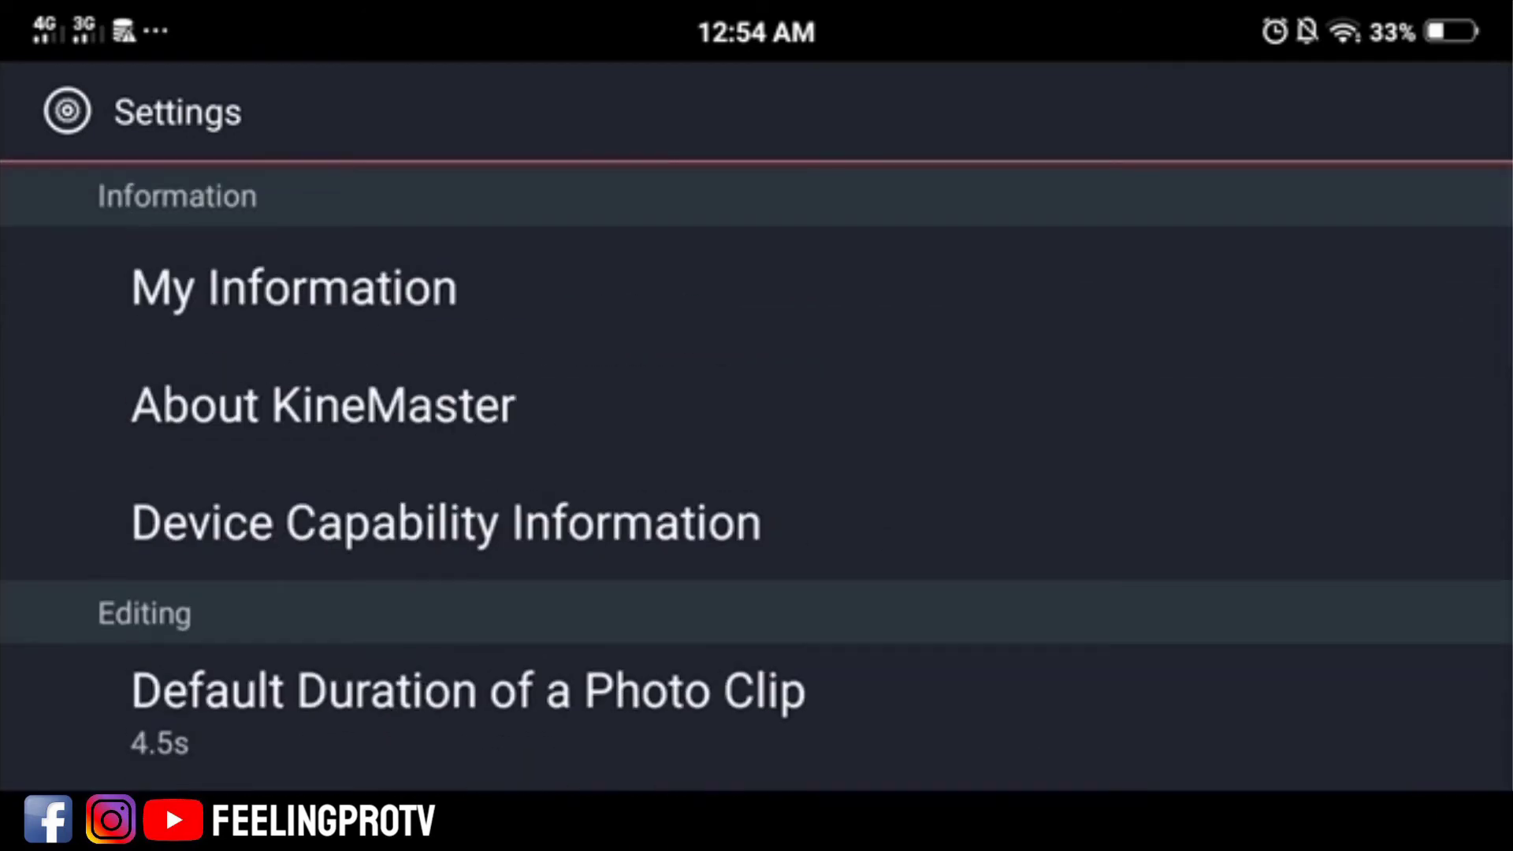
From home, view the Untitled project's export options, which still top out at HD 720p.
click(445, 524)
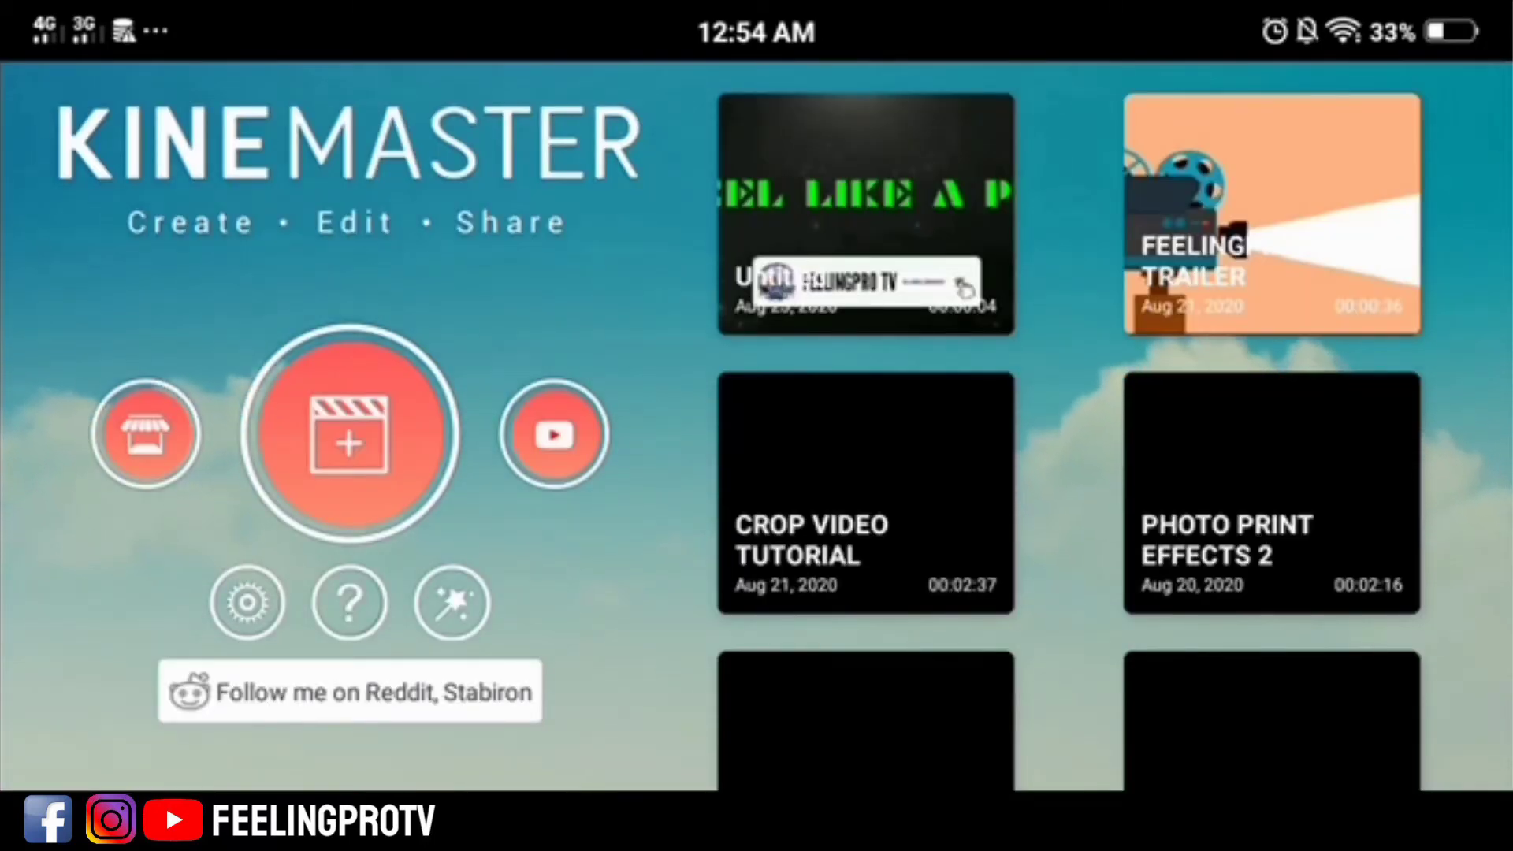
click(865, 212)
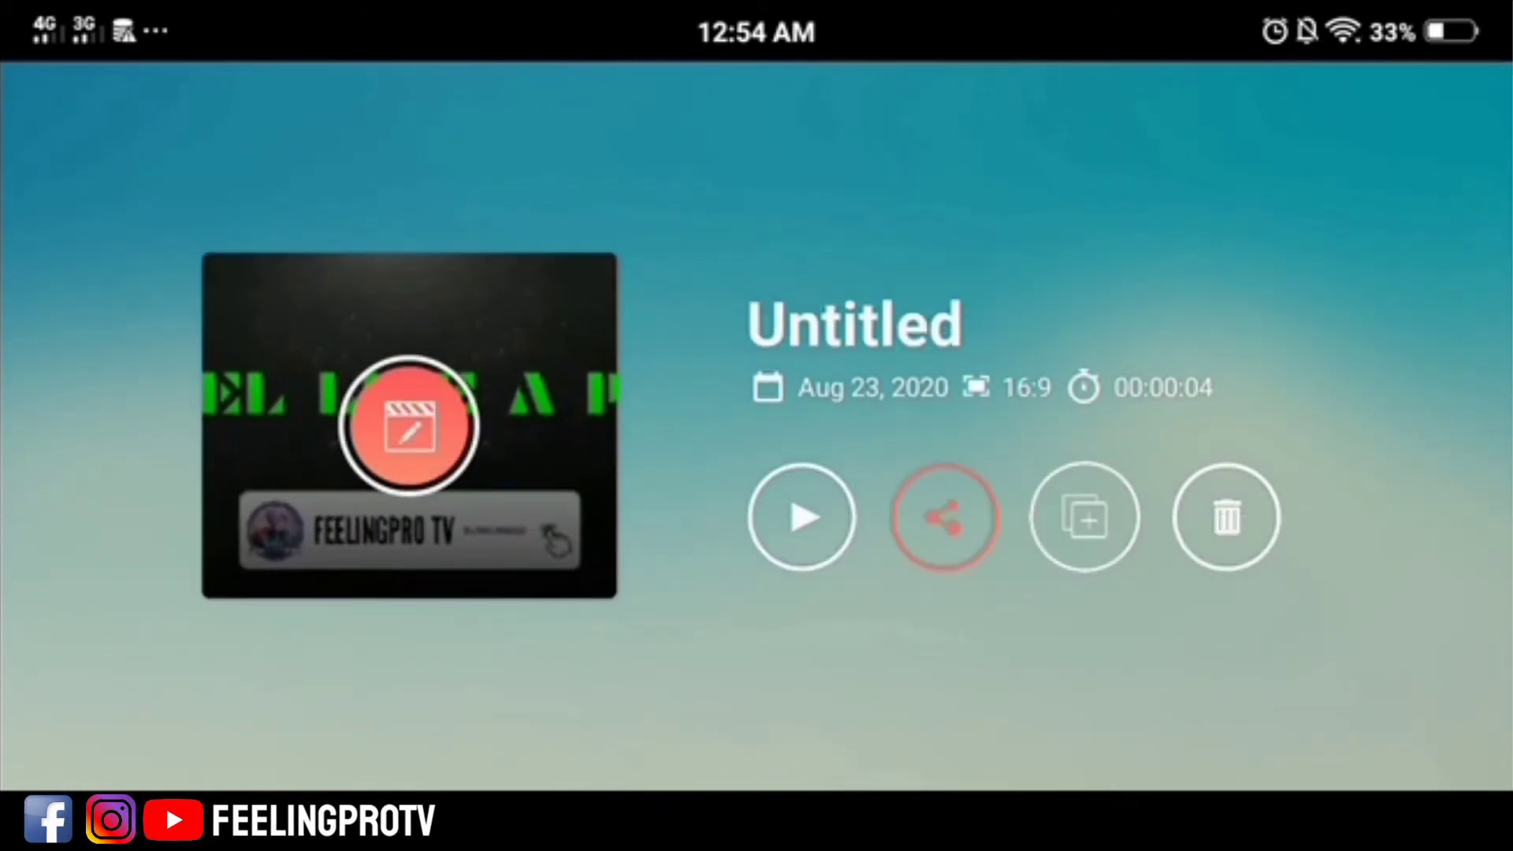
click(944, 517)
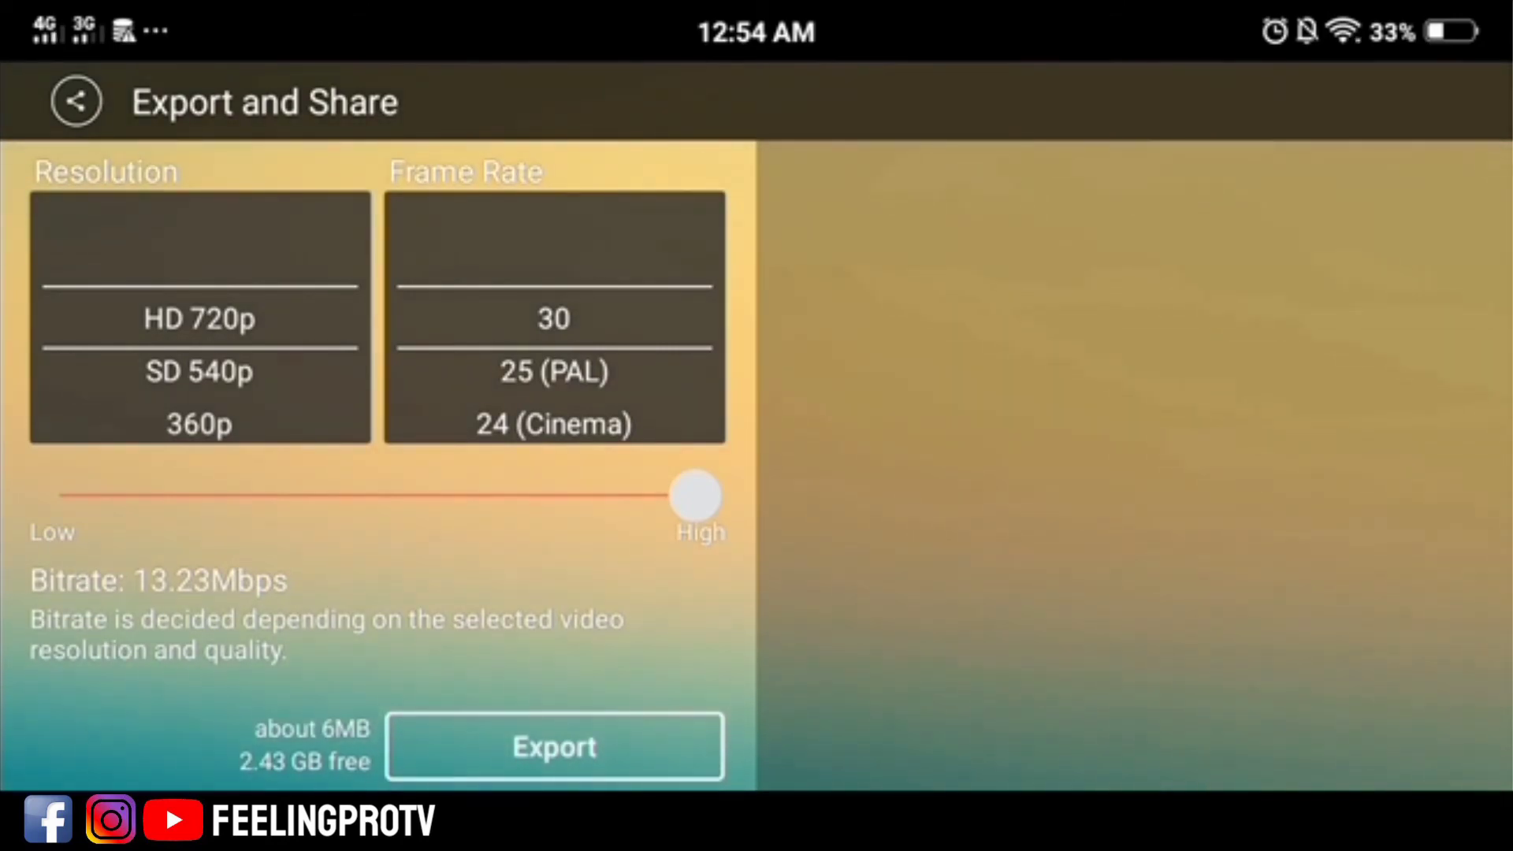
Back out of export and reopen the Untitled project in the editor.
click(76, 100)
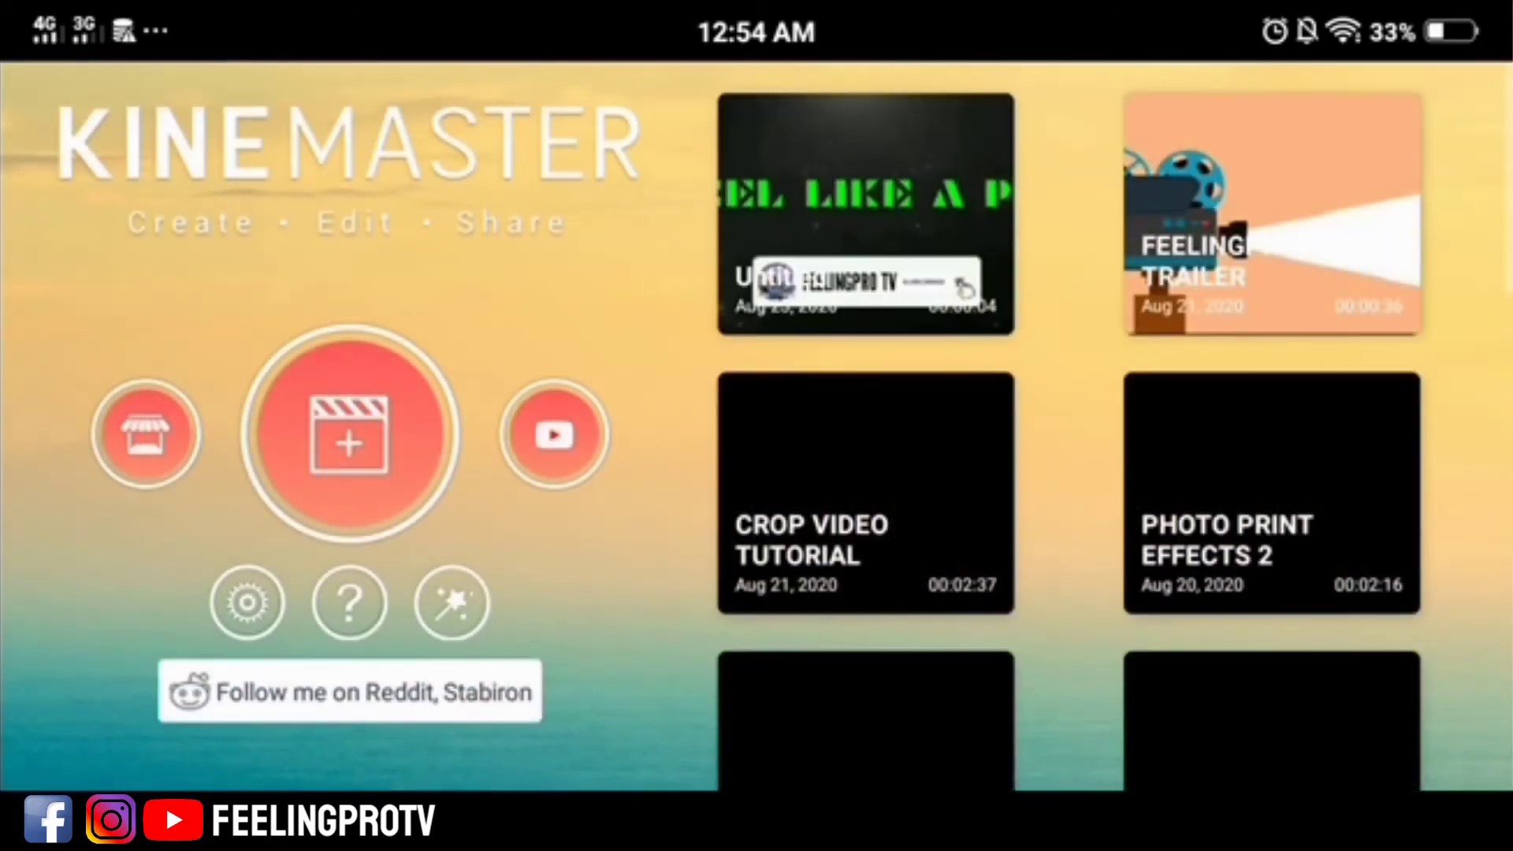
click(350, 436)
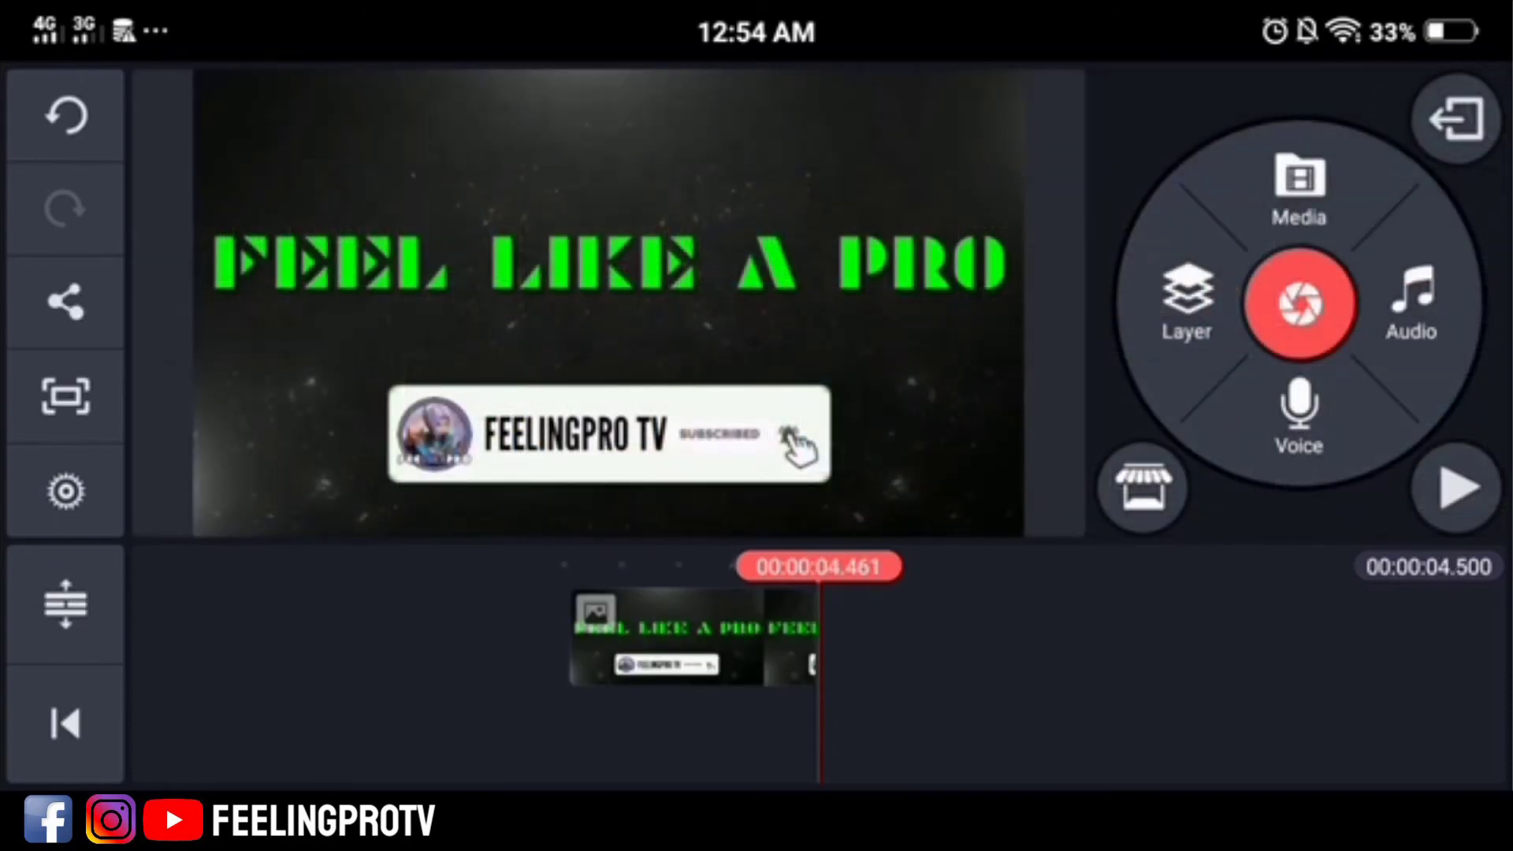
Export the project from the editor at FHD 1080p with a 29.77Mbps bitrate.
click(65, 301)
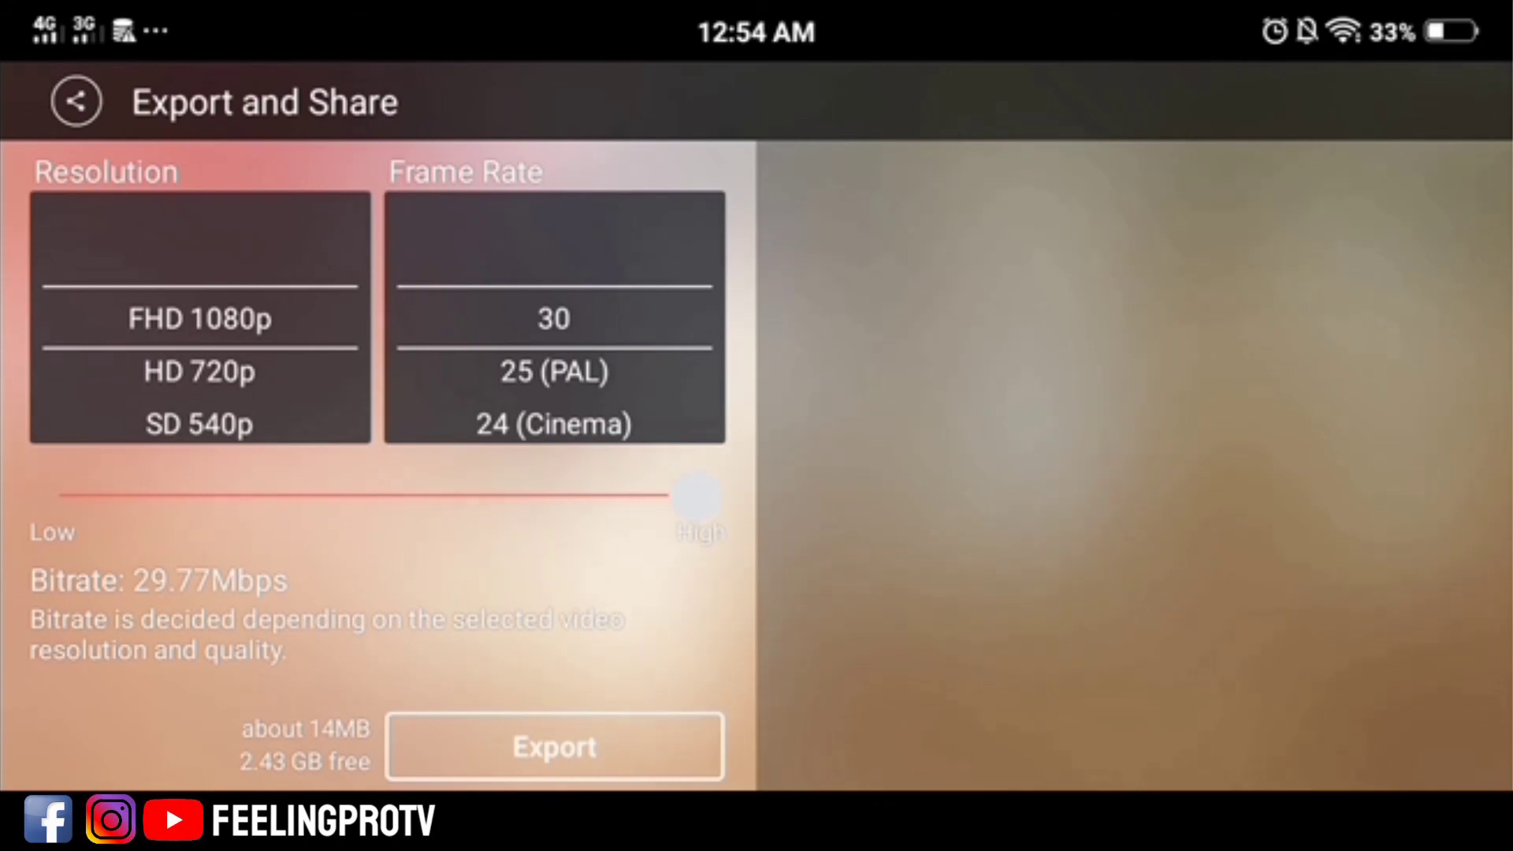
click(553, 745)
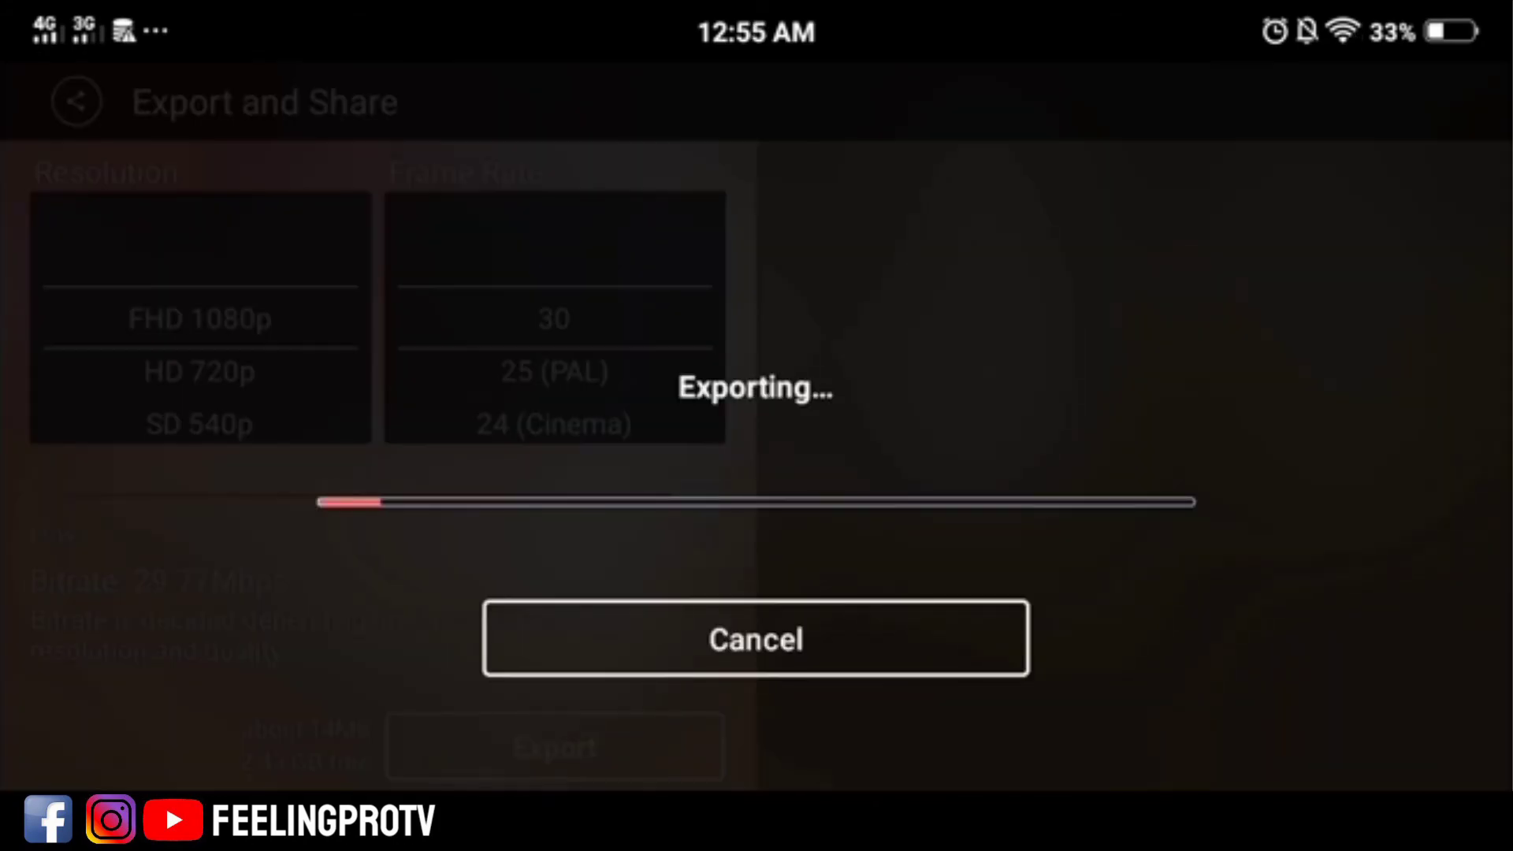